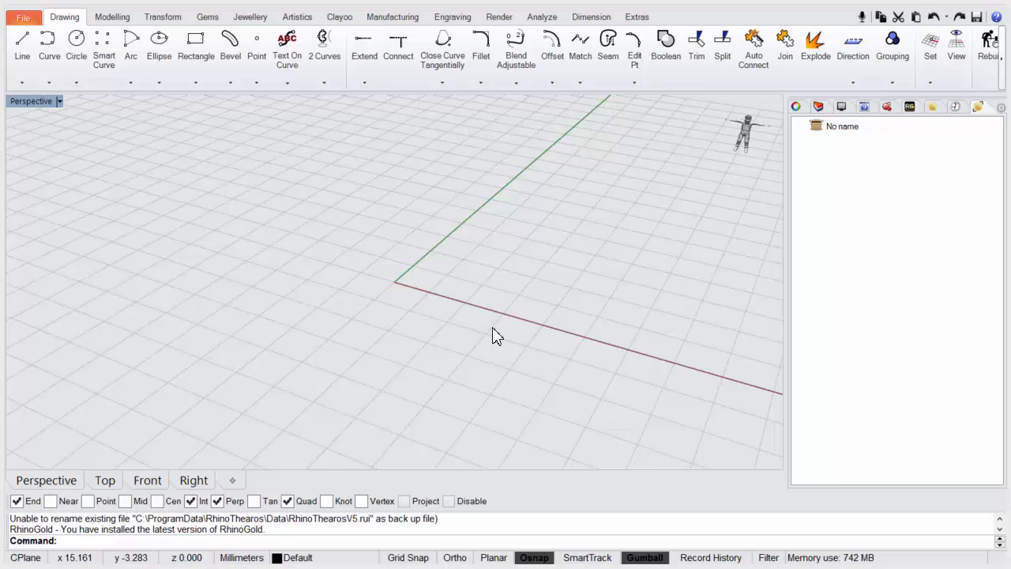
mouse_move(145, 331)
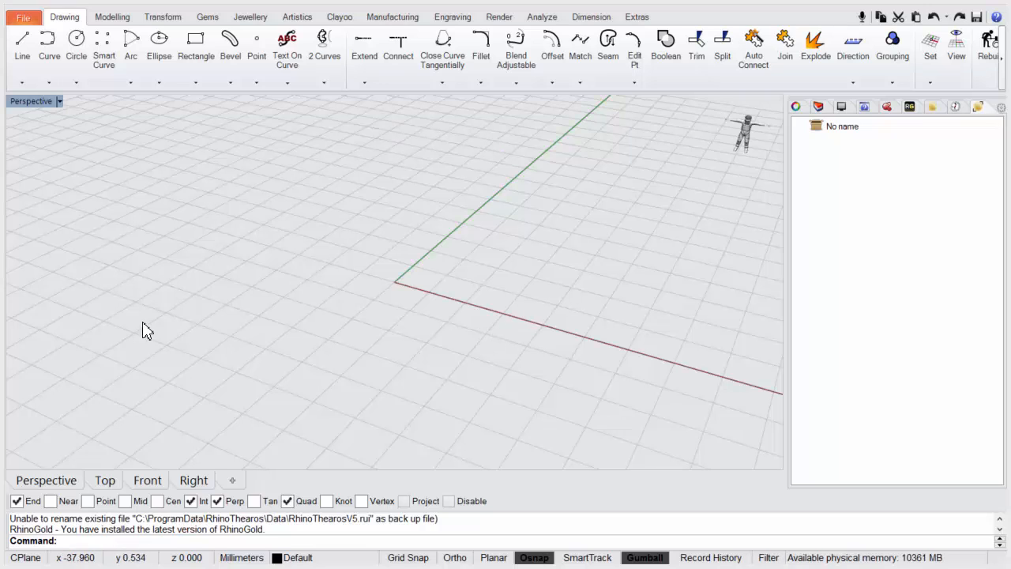
mouse_move(488, 351)
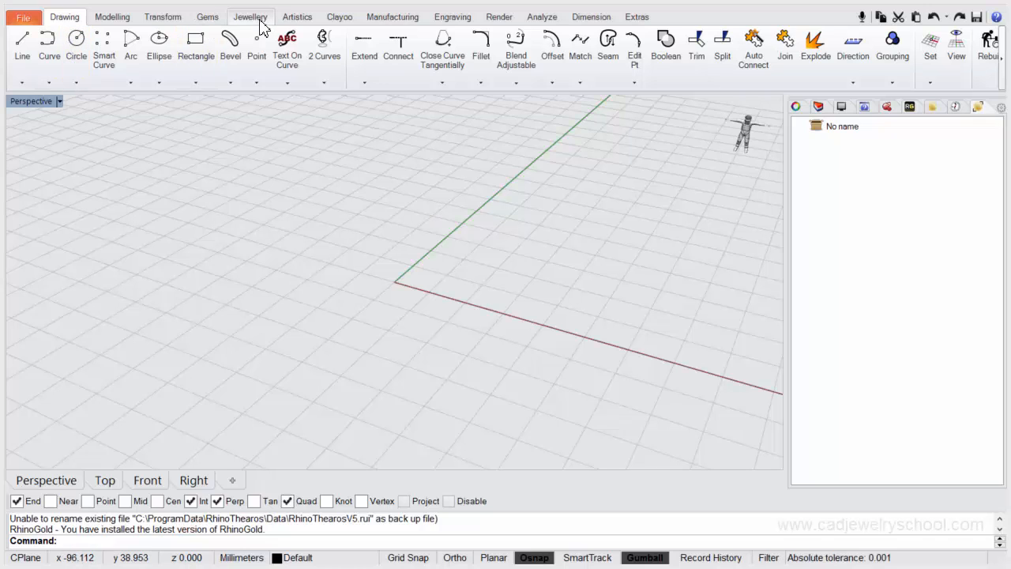
Place a UK size N 1/2 ring gauge circle, 17.30 mm across, with the Gauge tool
click(249, 16)
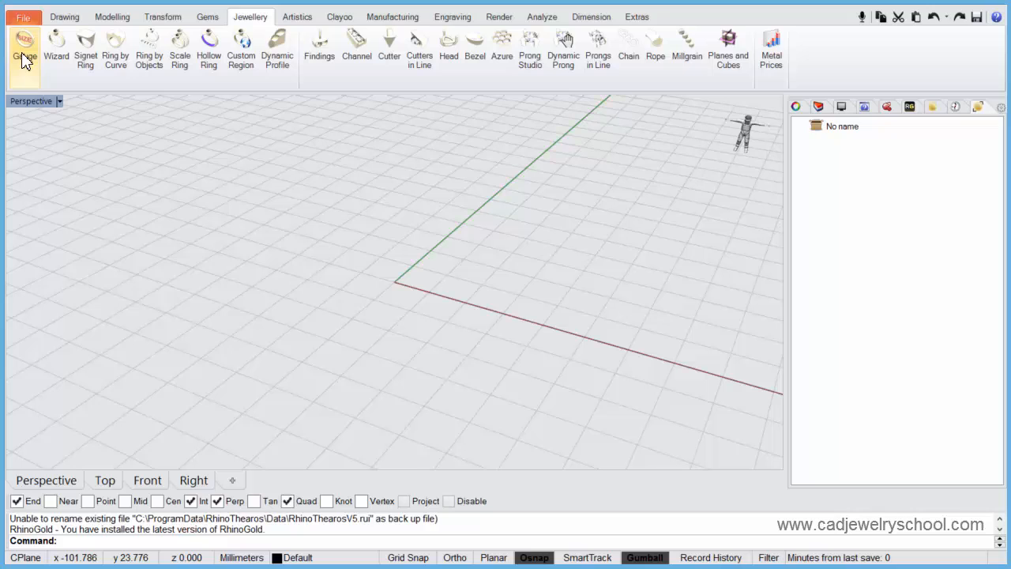
click(24, 47)
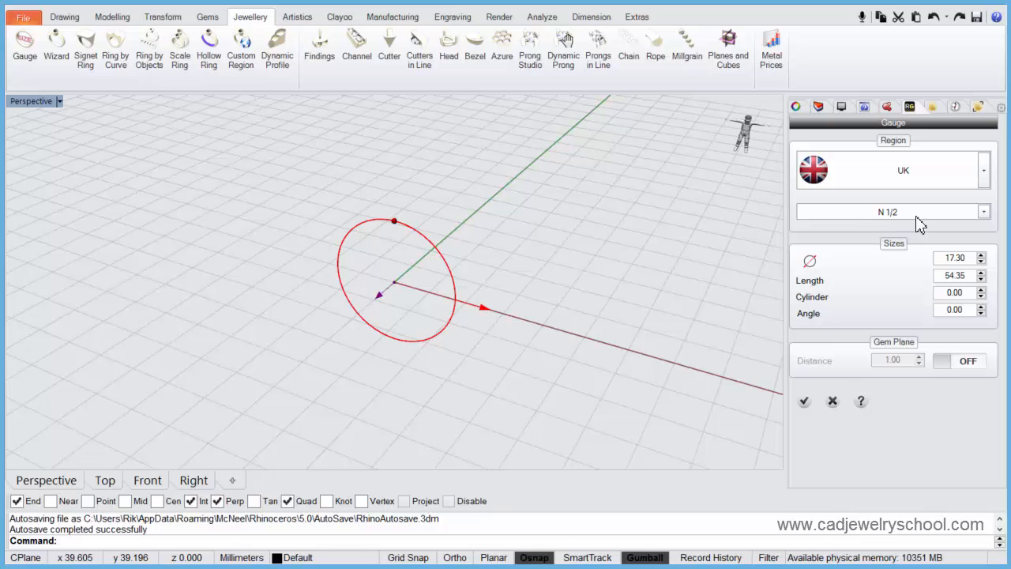
mouse_move(893, 219)
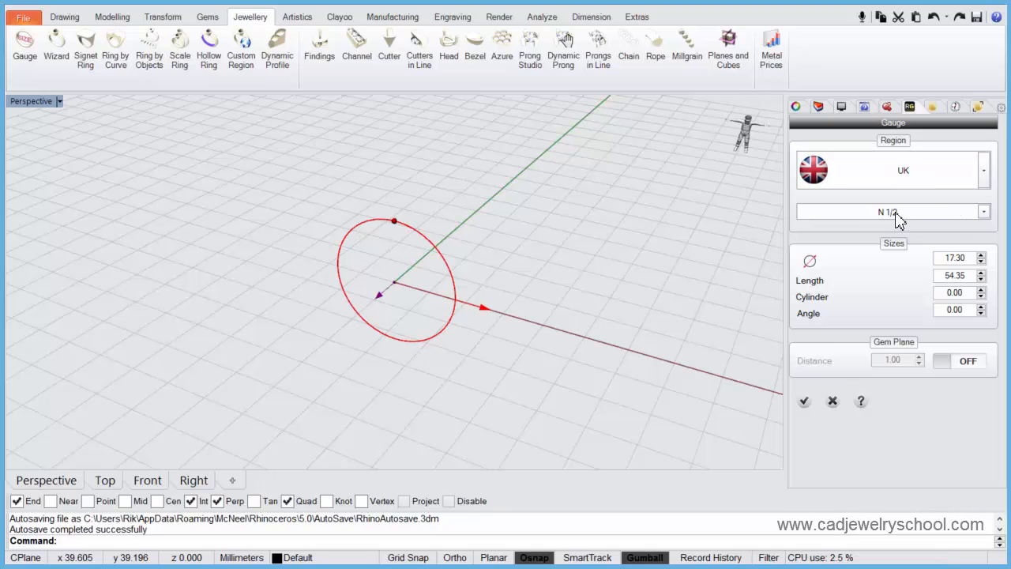
mouse_move(798, 408)
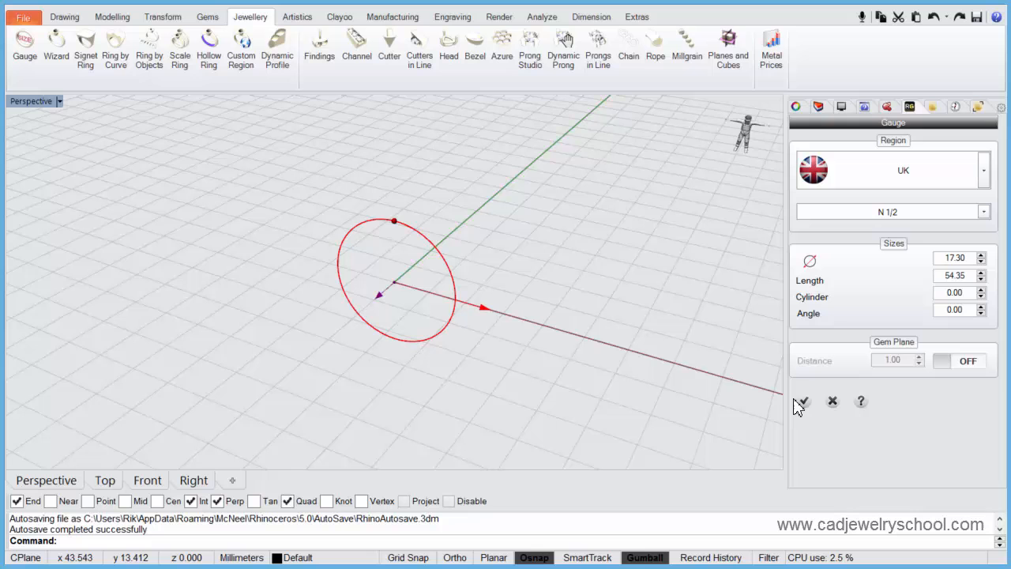
click(802, 401)
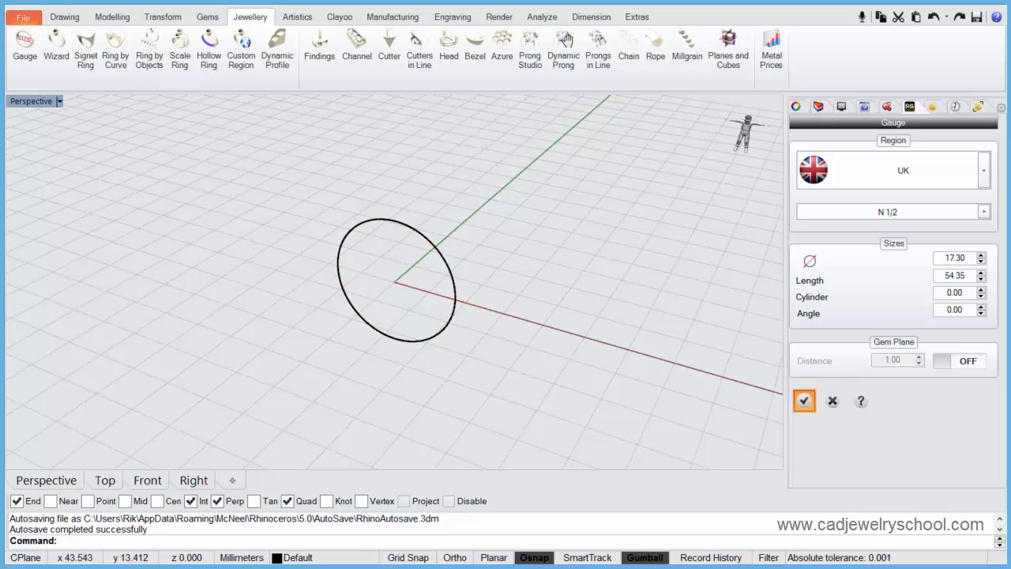
Run a Channel setting of round gems along the circle with profile rotation 90
click(804, 401)
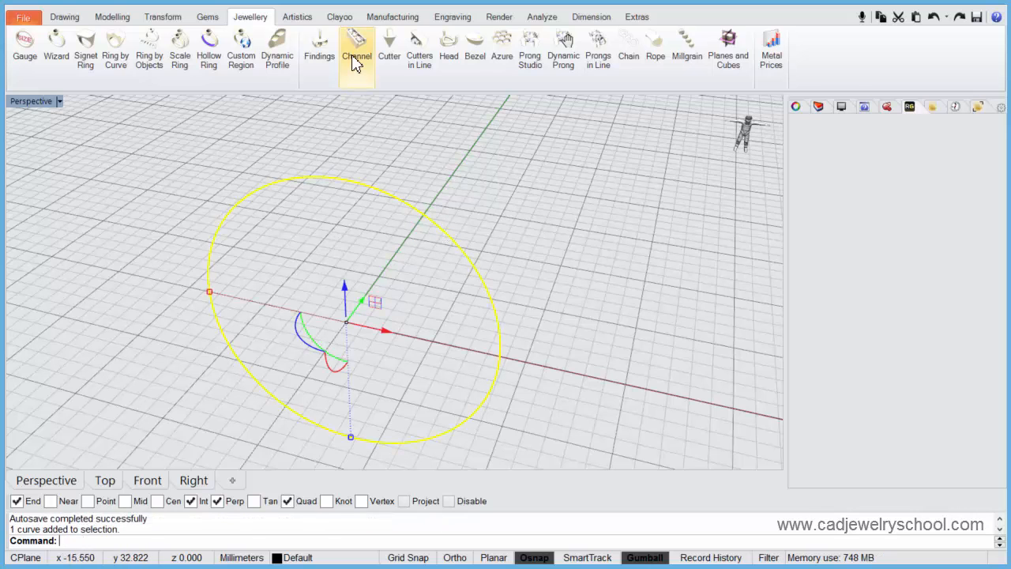
click(357, 47)
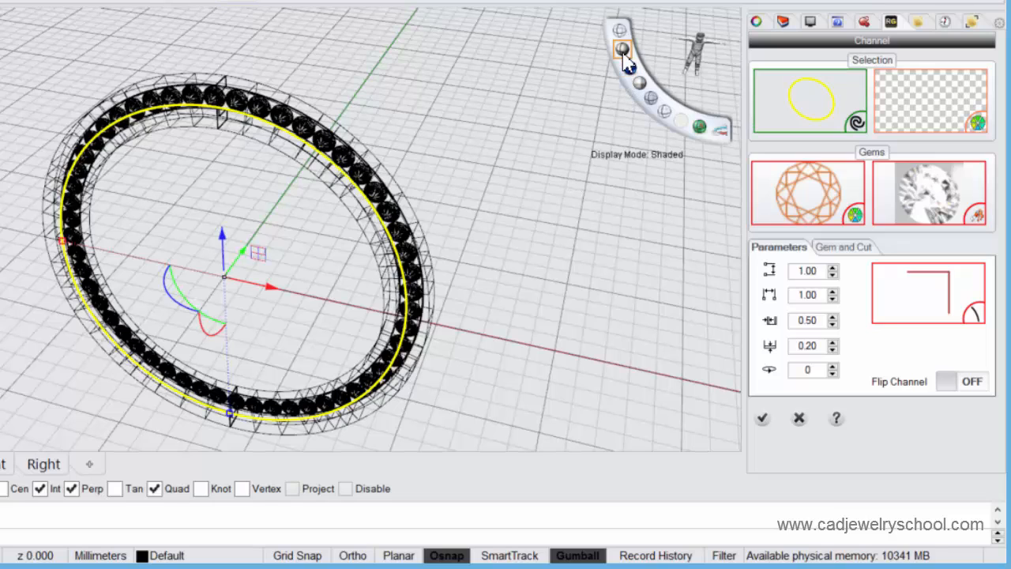
click(622, 49)
text(90)
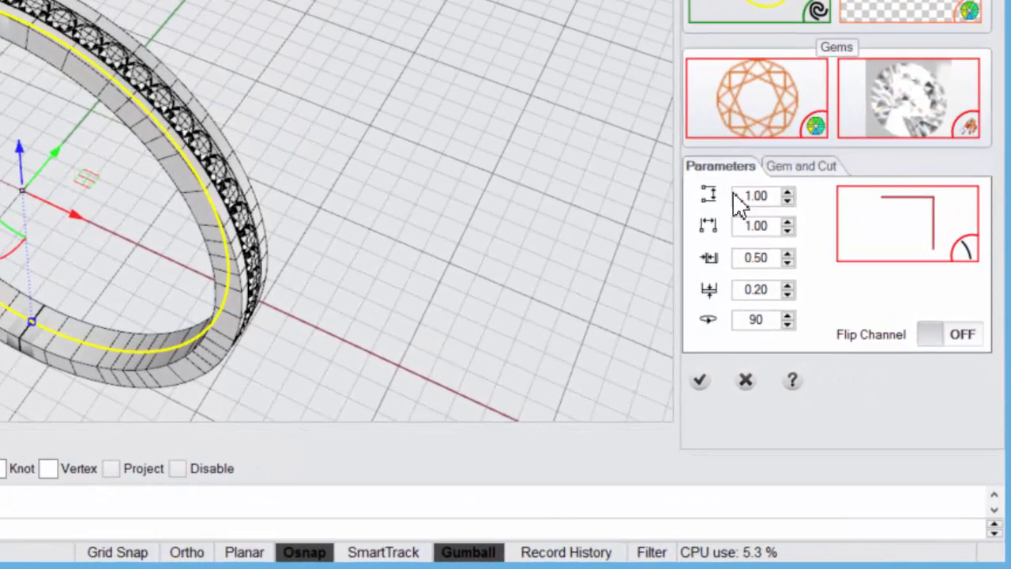
Raise the channel gem size from 1.00 to 1.60 in the Gem and Cut settings, count still 54
click(800, 166)
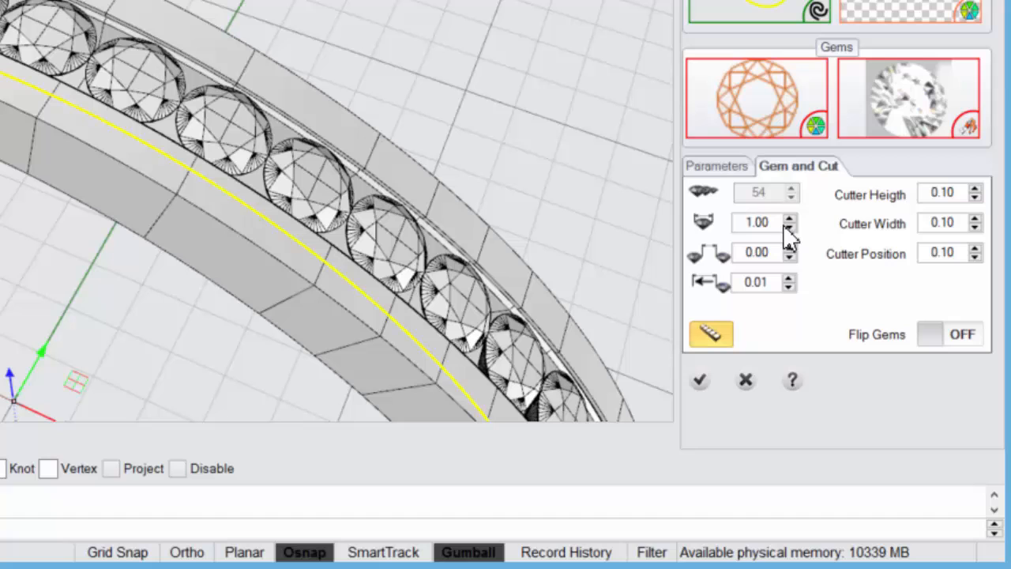
click(786, 217)
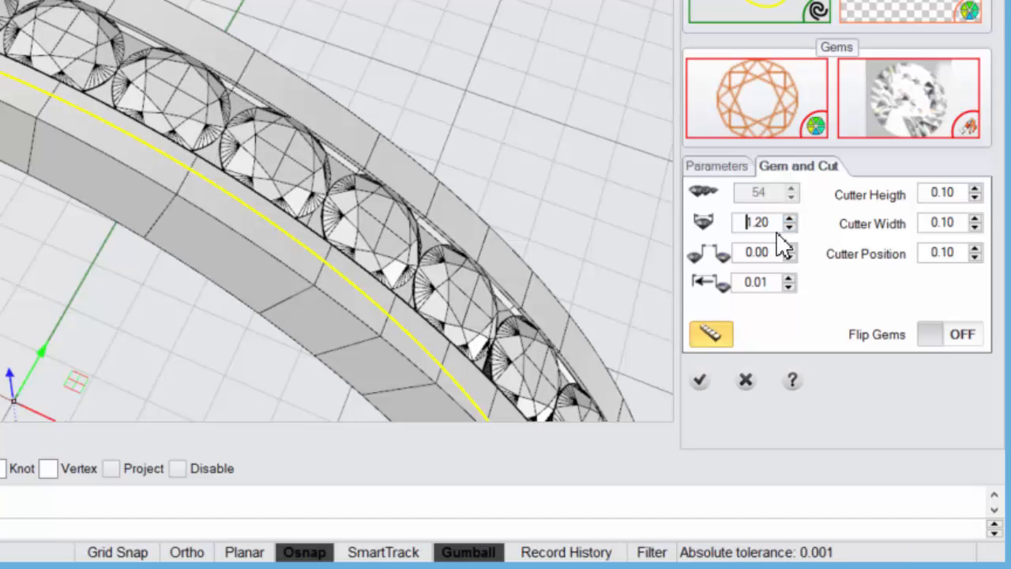
click(792, 216)
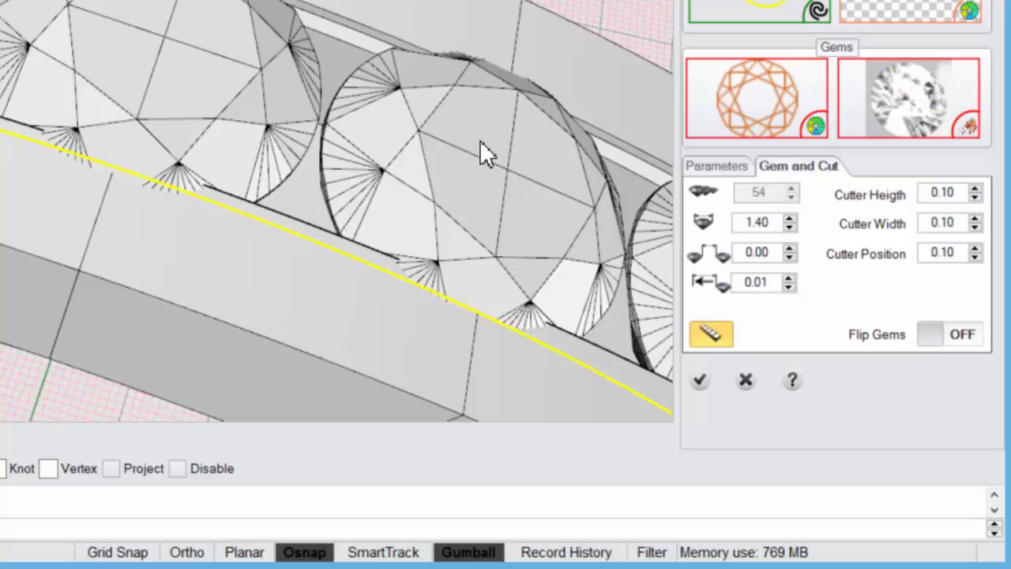
mouse_move(790, 234)
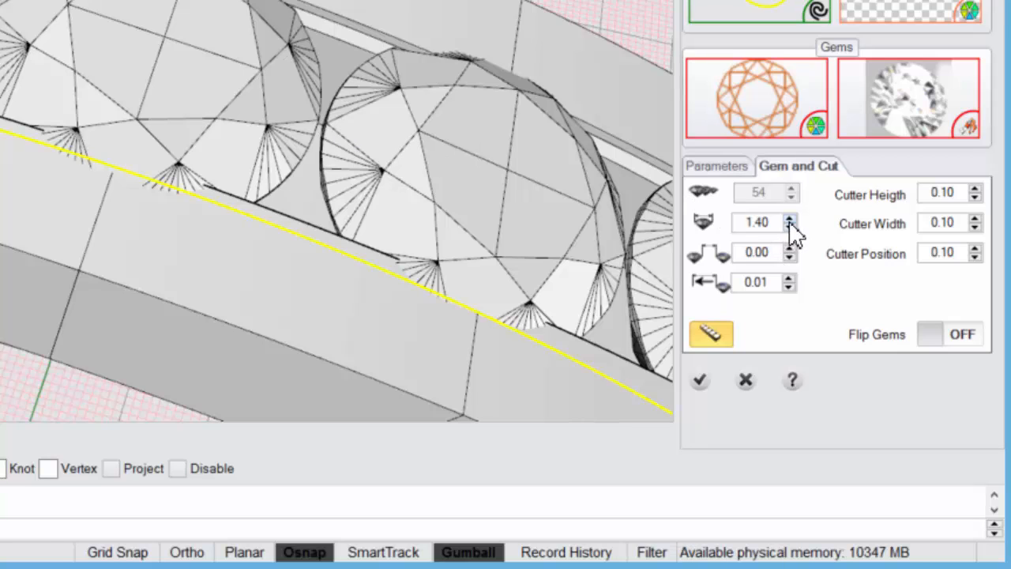
click(787, 218)
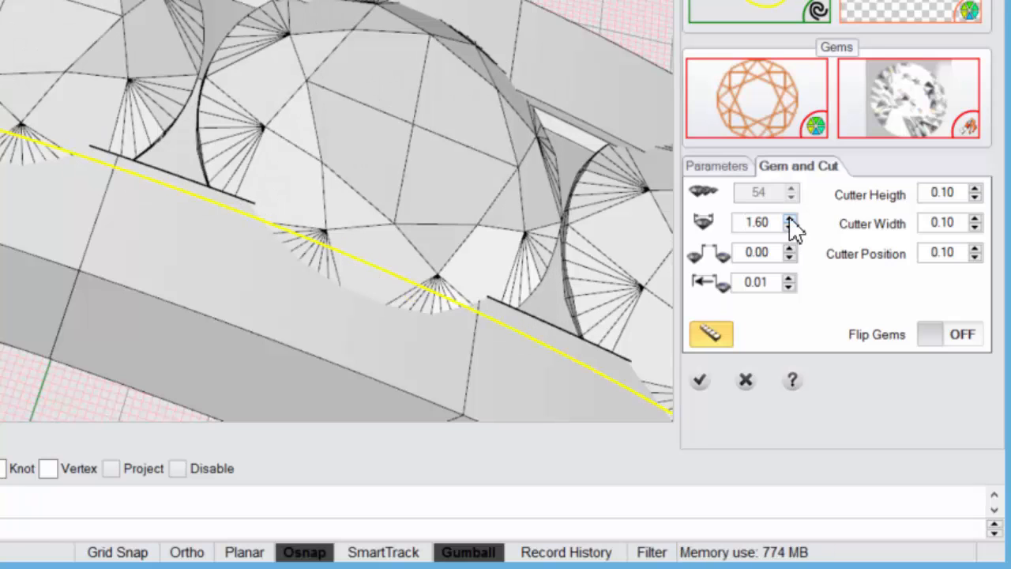
Let the automatic quantity recalculate so 38 stones of size 1.60 fit the band
click(759, 221)
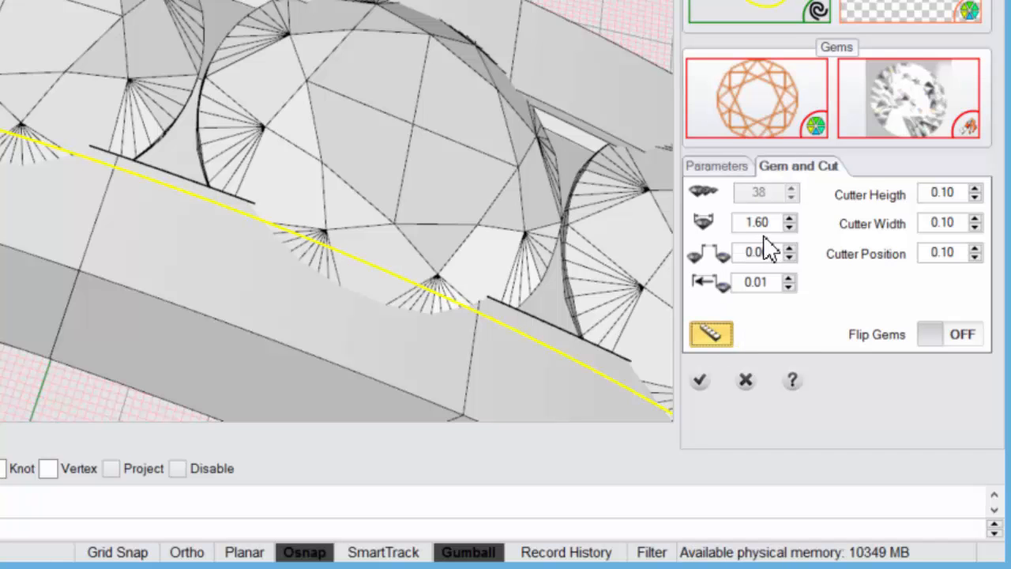
Enlarge the channel gems to 1.90, still showing 38 stones
click(787, 218)
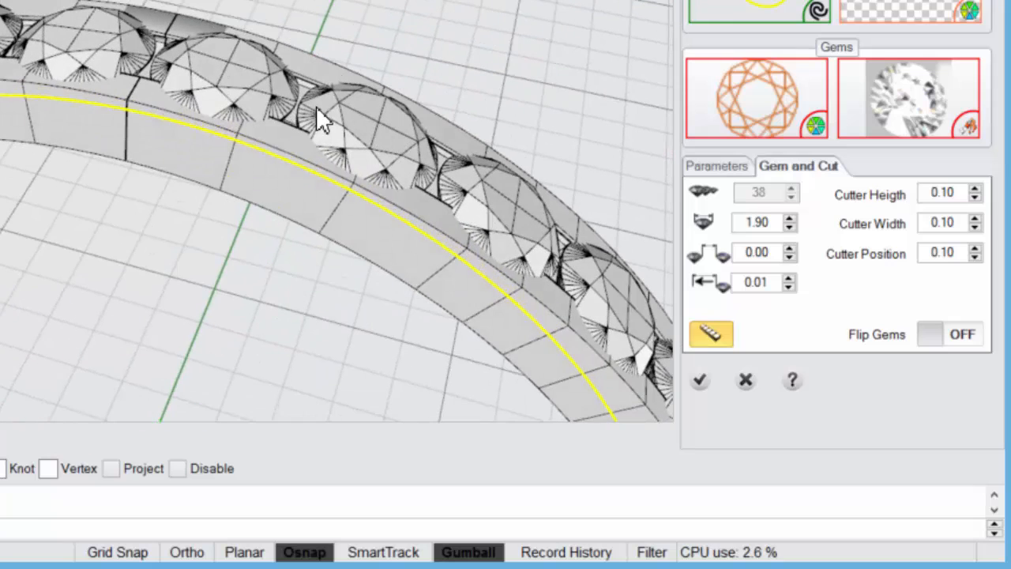
mouse_move(166, 271)
text(0.45)
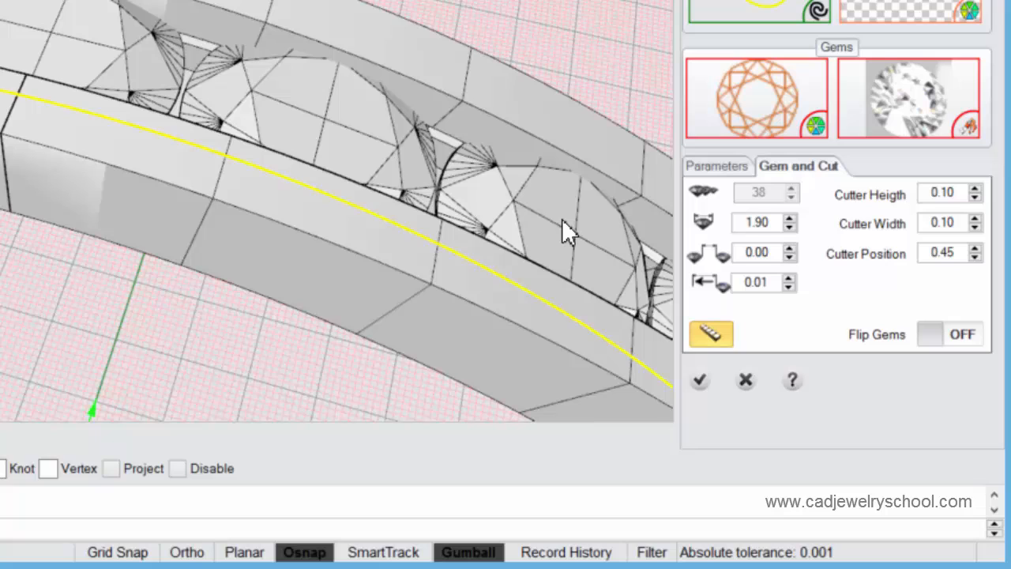
mouse_move(446, 202)
text(0.1)
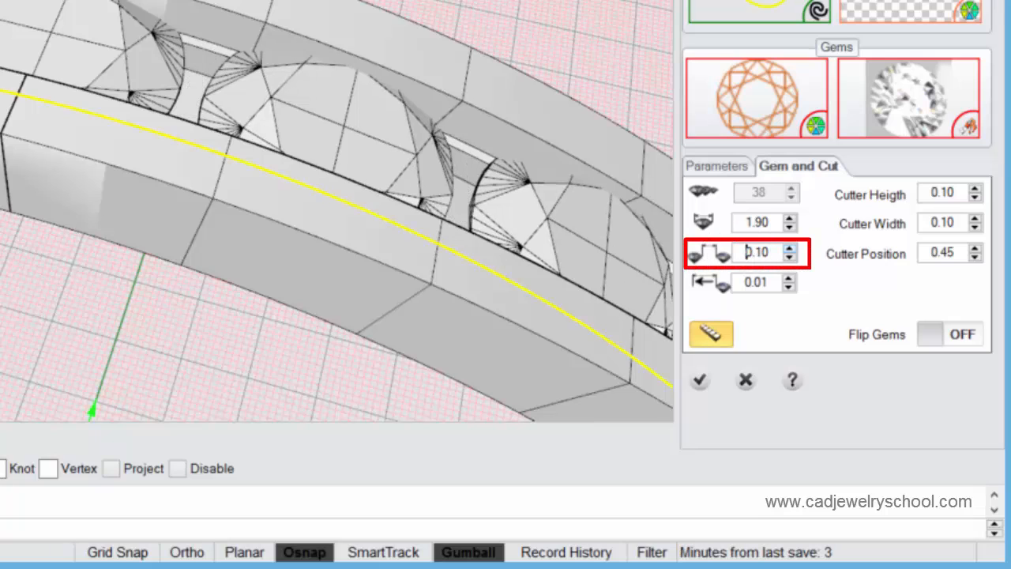
Try a 0.20 gap between stones, then return the spacing to 0.00
click(787, 246)
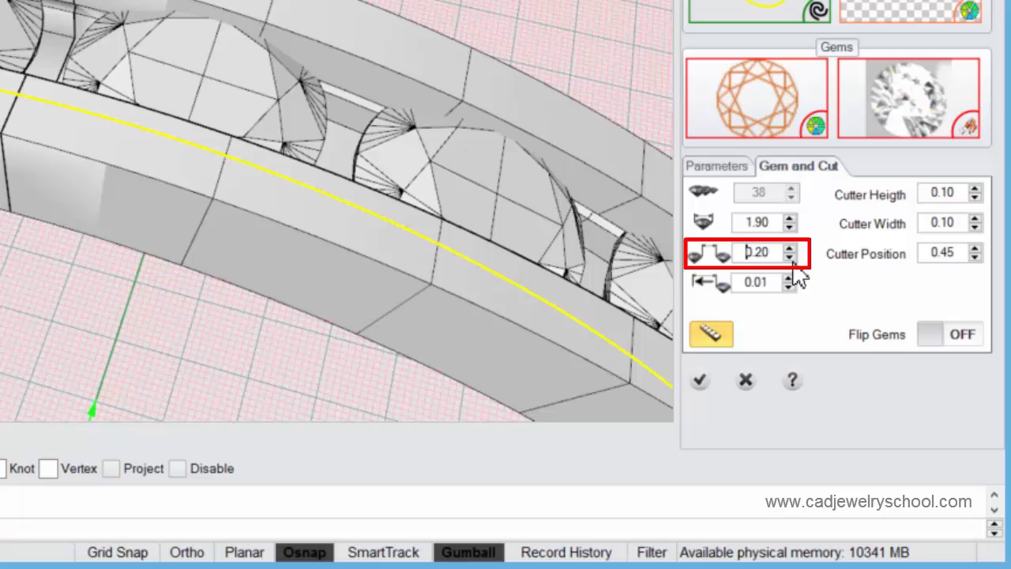
click(787, 256)
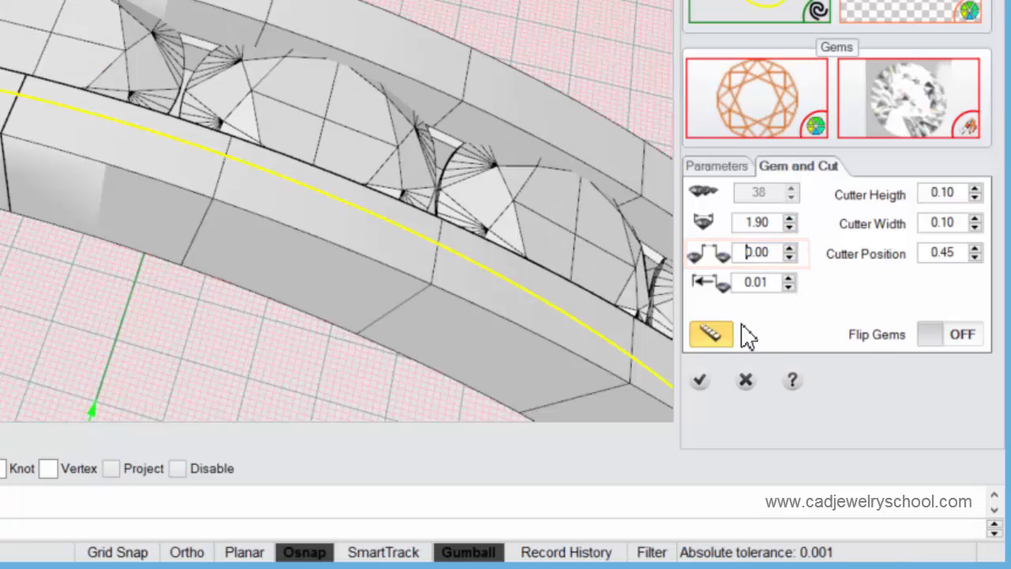
mouse_move(711, 344)
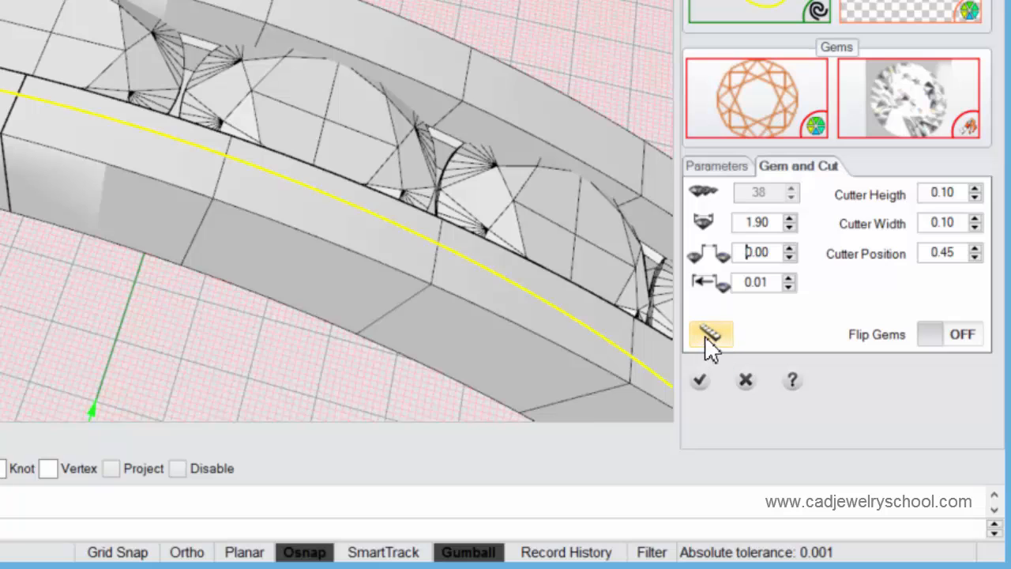
Turn off automatic quantity so the stone count of 38 is set manually
click(709, 334)
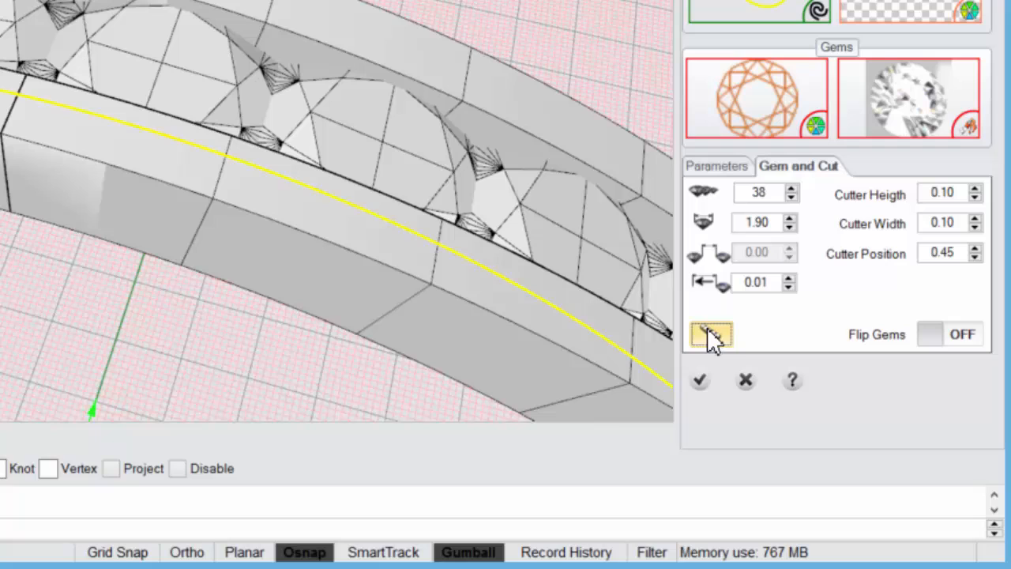
mouse_move(678, 284)
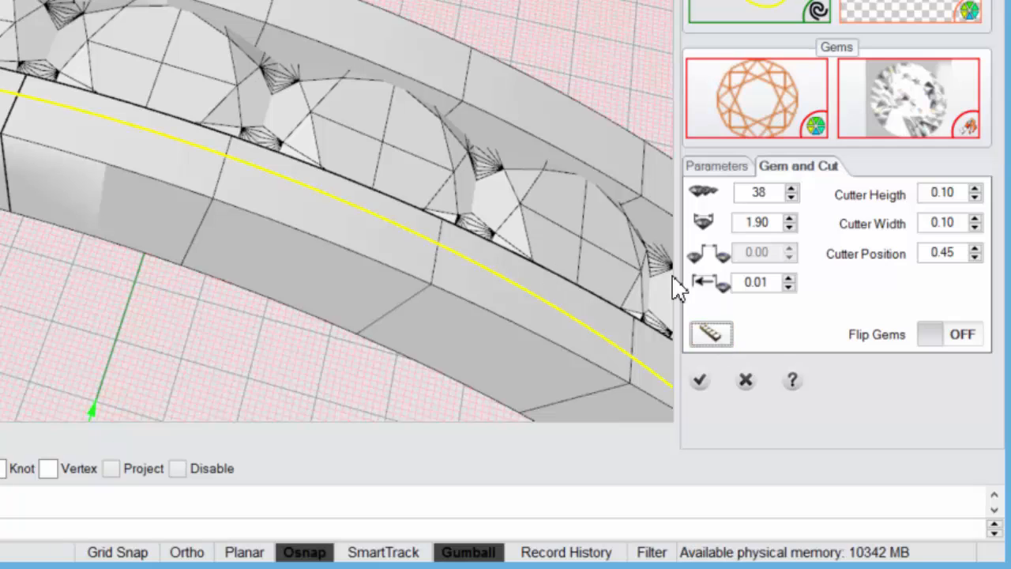
mouse_move(496, 198)
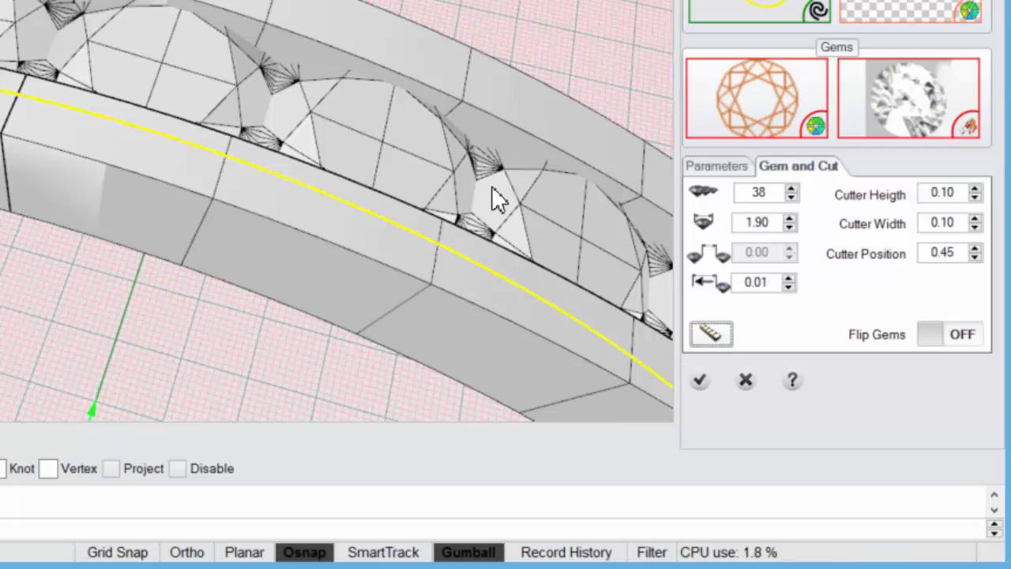